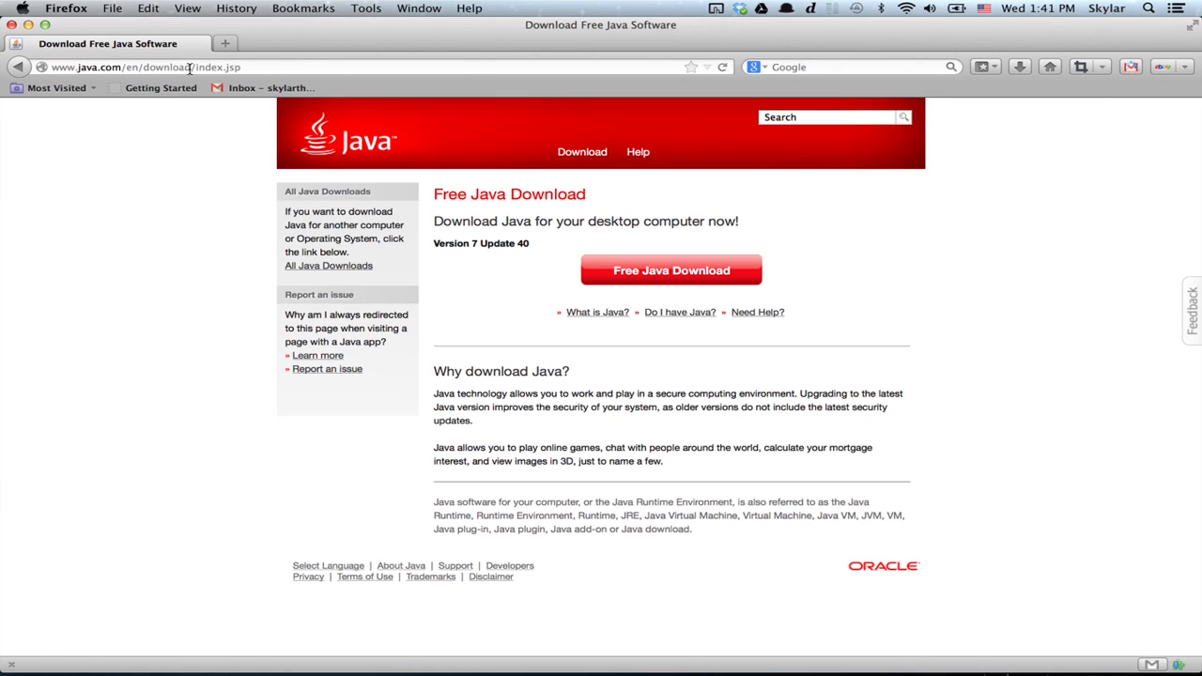
mouse_move(609, 300)
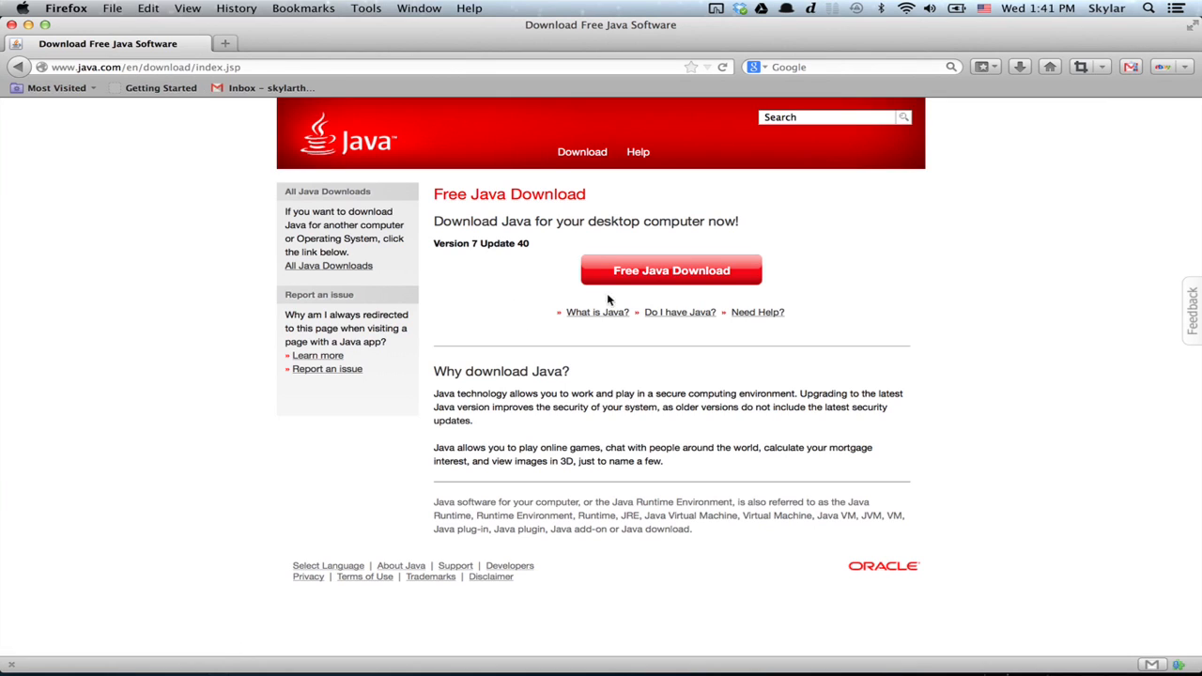
Reach the Java for Mac OS X page and start downloading Java 7 Update 40.
click(671, 270)
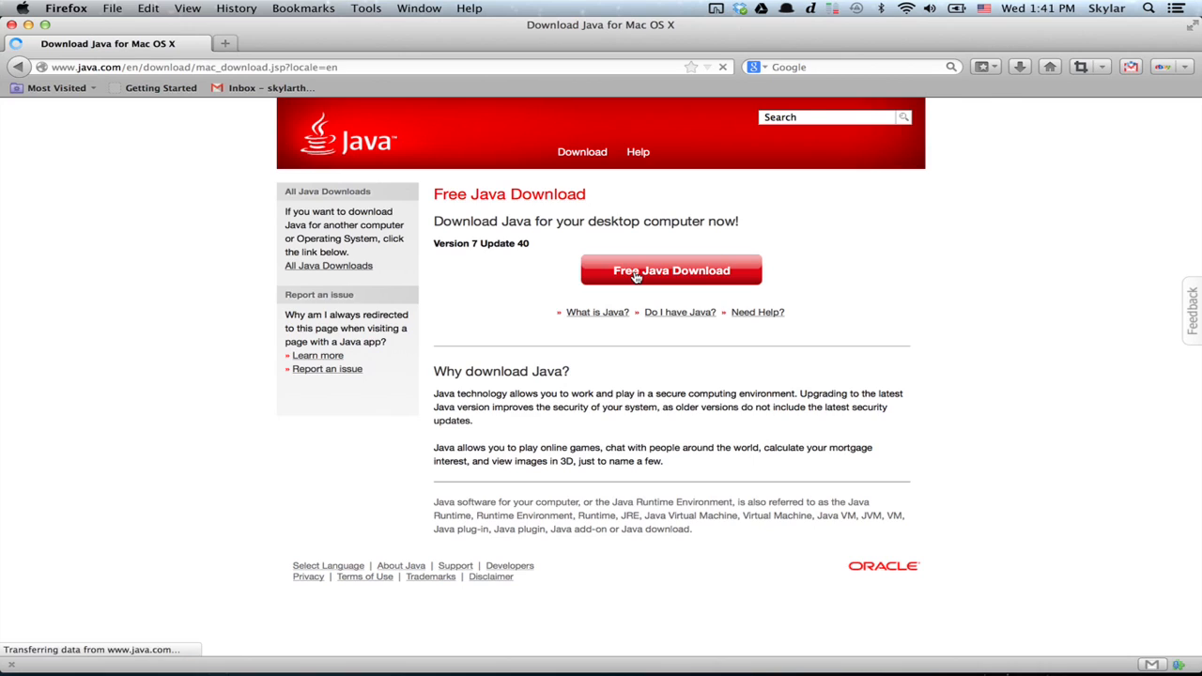
click(671, 270)
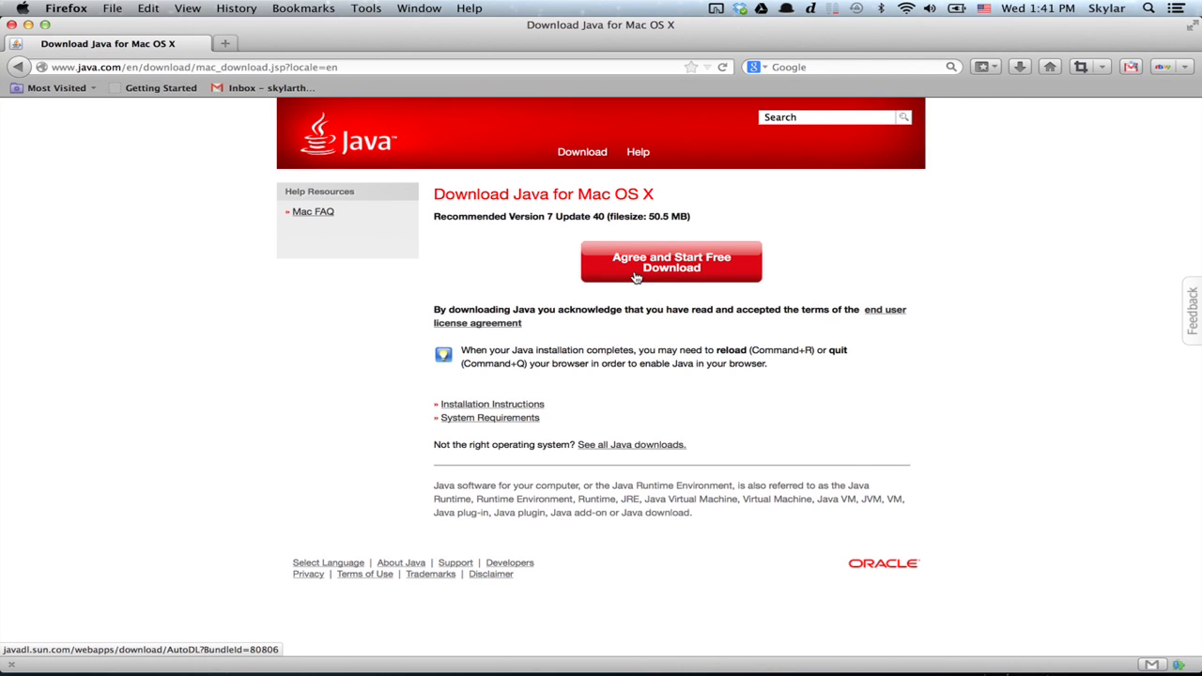
mouse_move(800, 259)
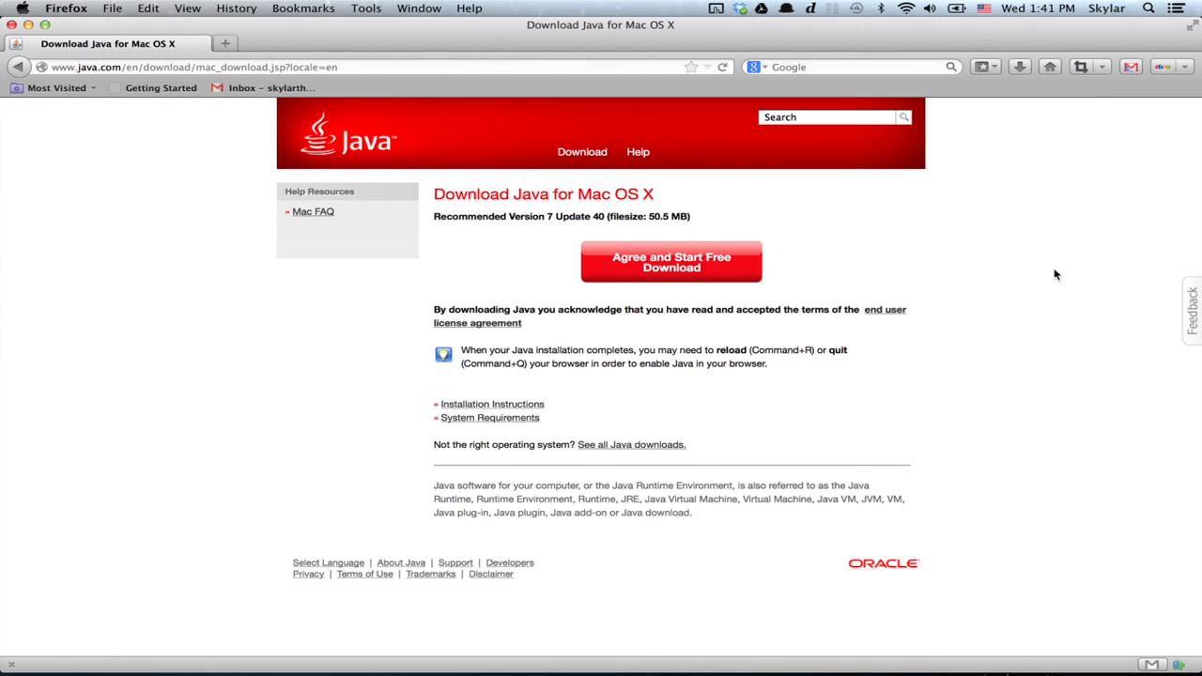
Run the Java 7 Update 40.pkg installer for all users, authorizing with the admin password.
click(824, 648)
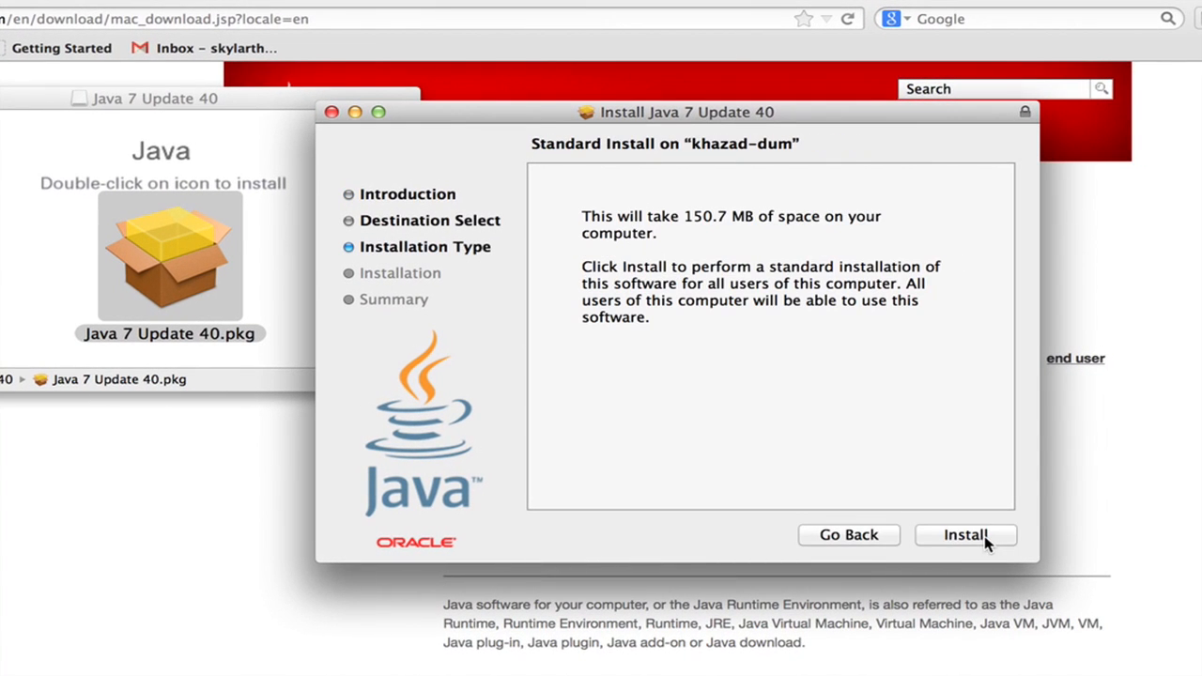
click(966, 534)
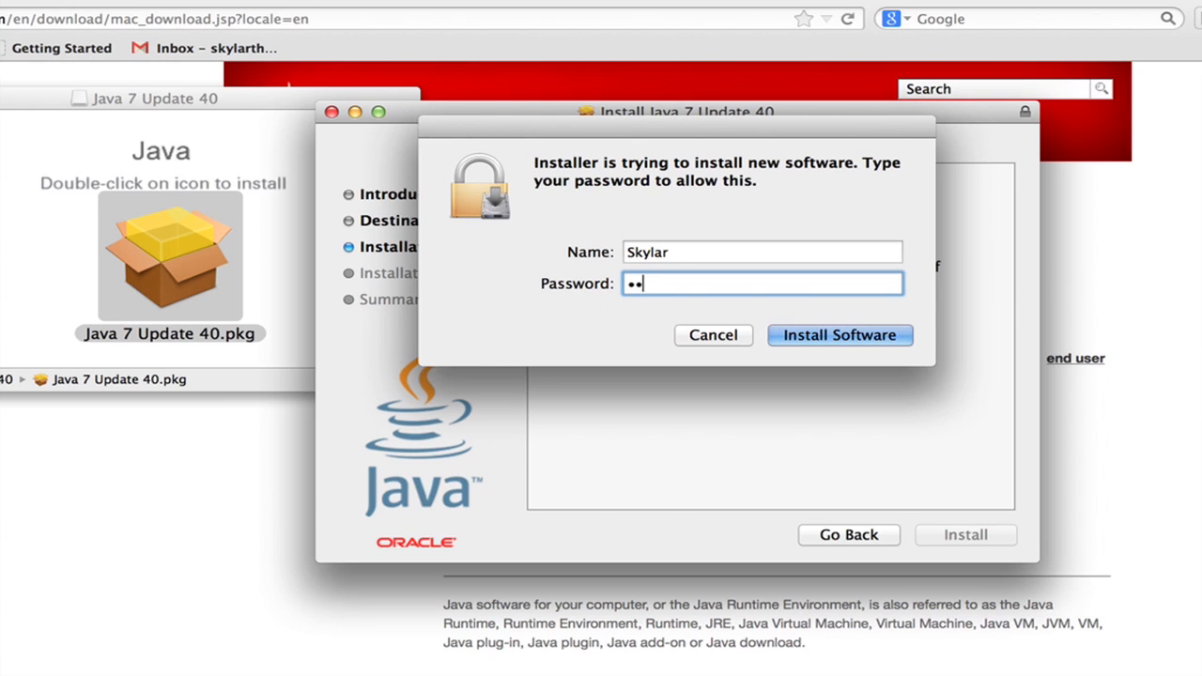
click(839, 335)
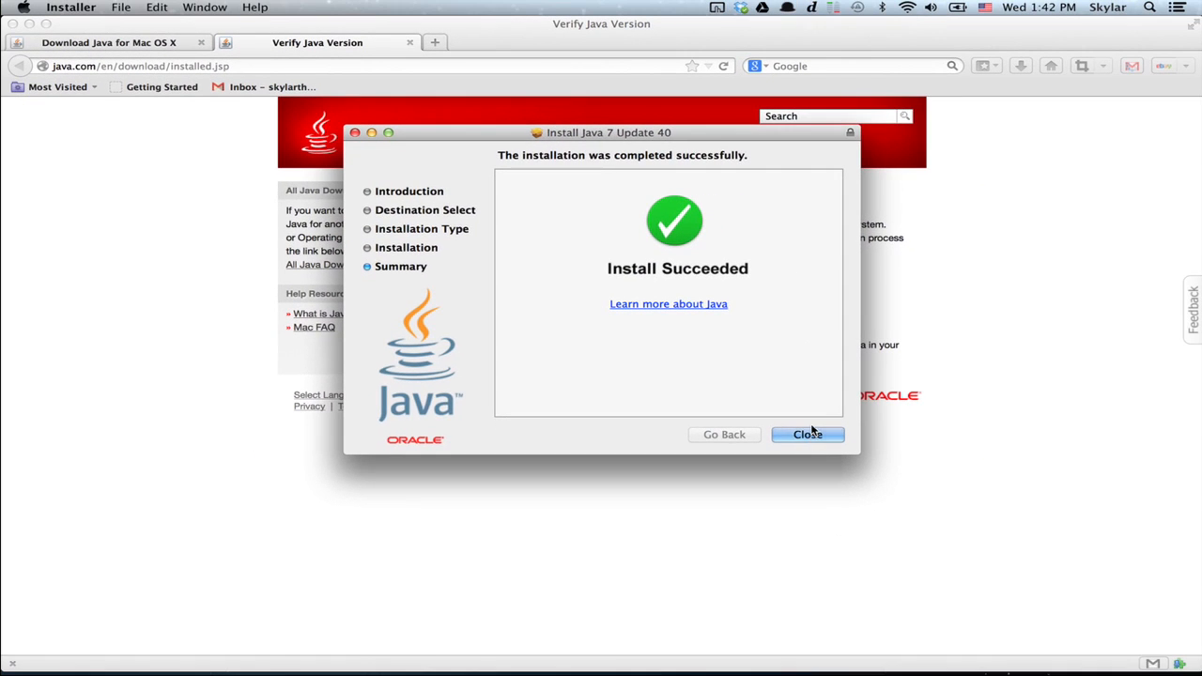
Close the installer, start Verify Java version, and allow Java Updater any connection.
click(808, 434)
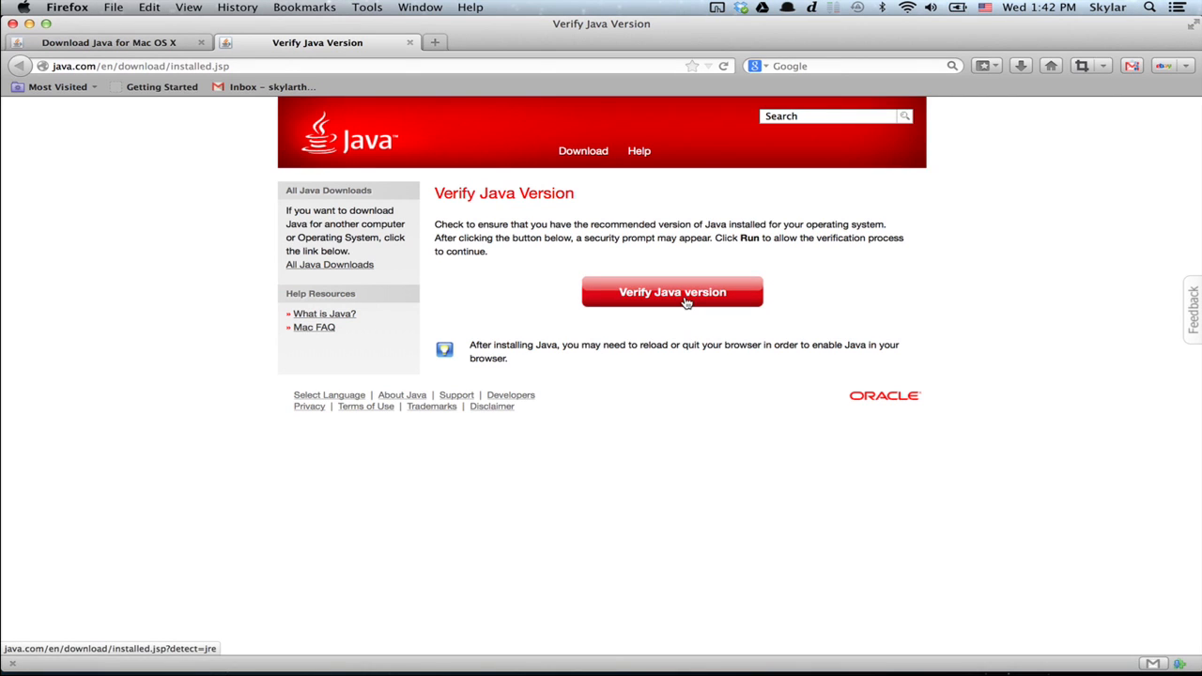
click(672, 291)
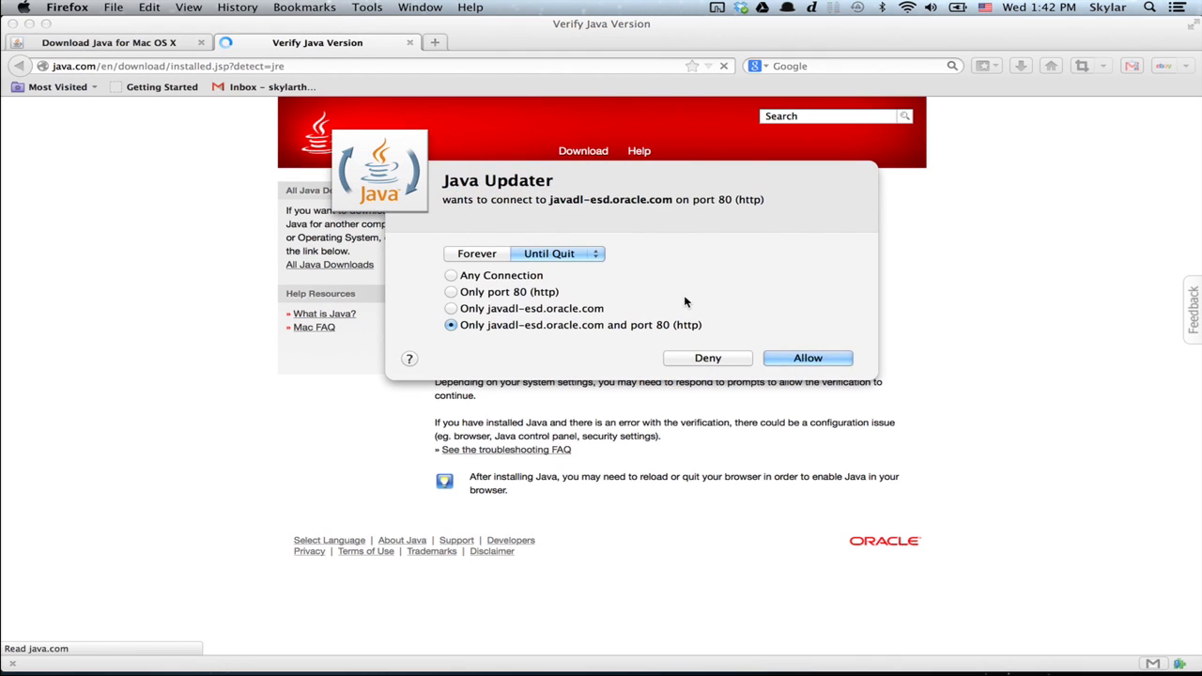
click(451, 275)
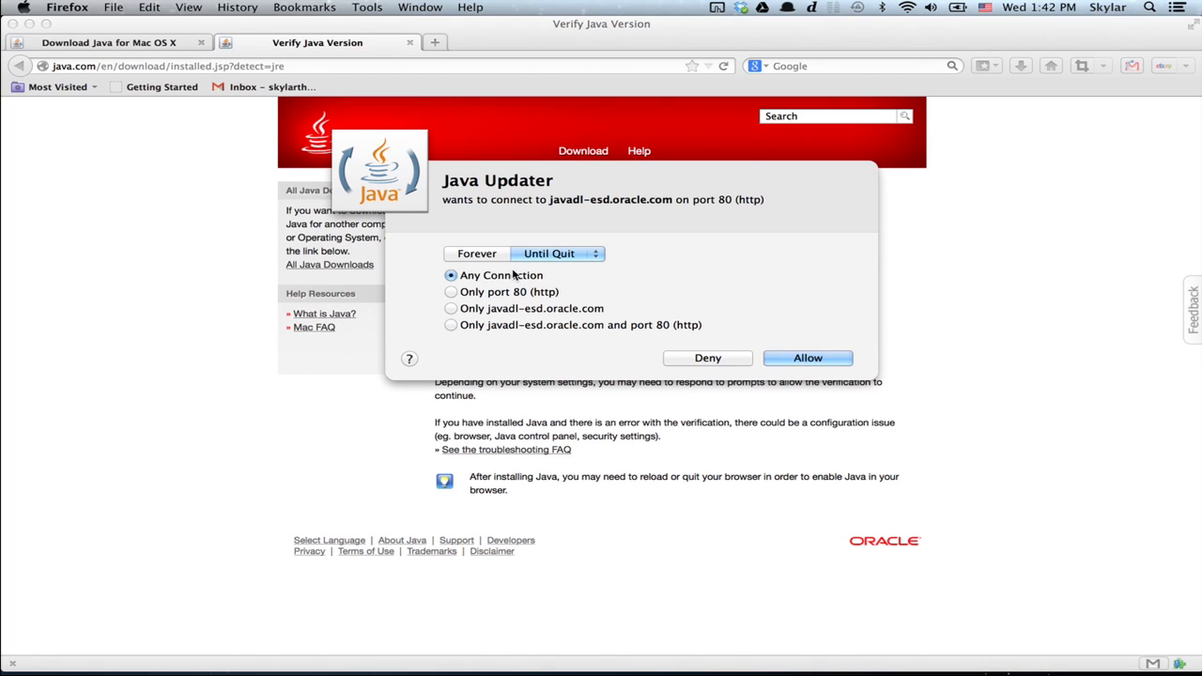
click(807, 358)
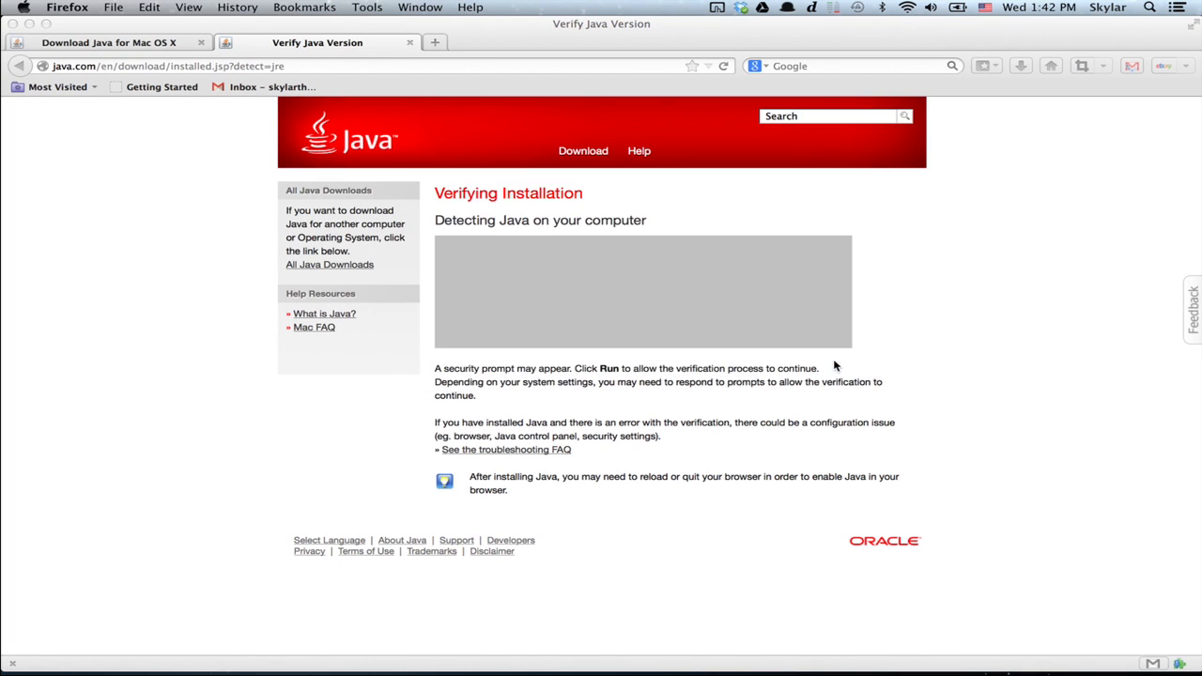
mouse_move(531, 301)
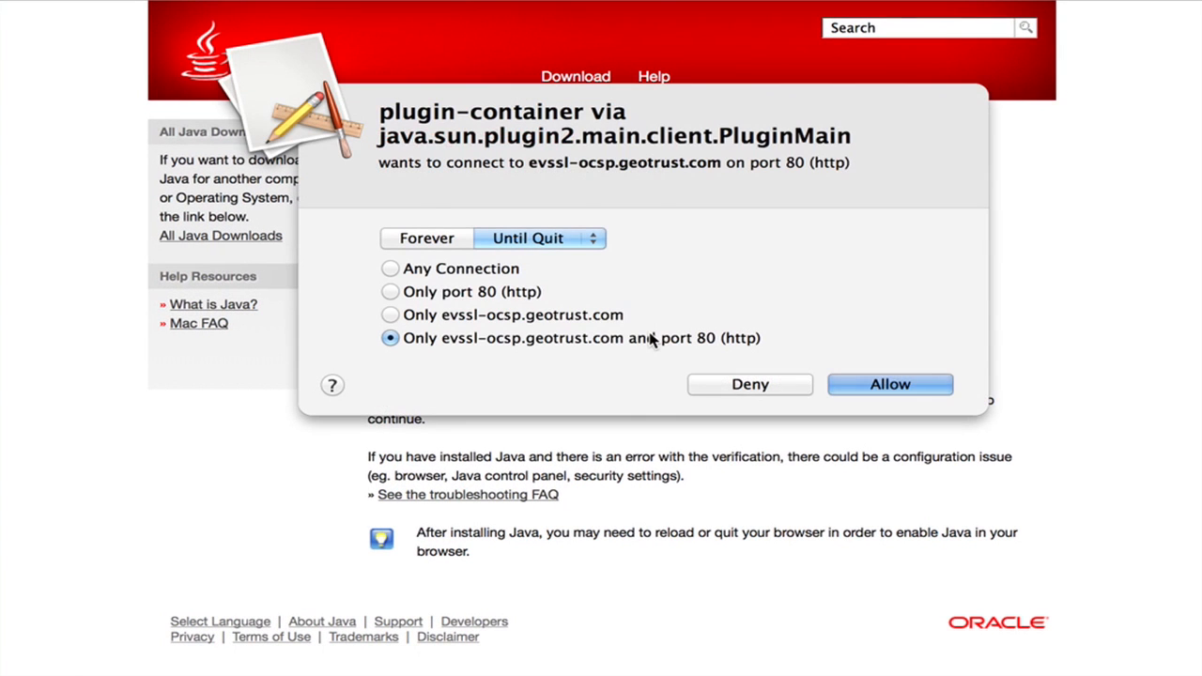
Allow plugin-container's certificate server connection and run the Java Detection application.
click(889, 384)
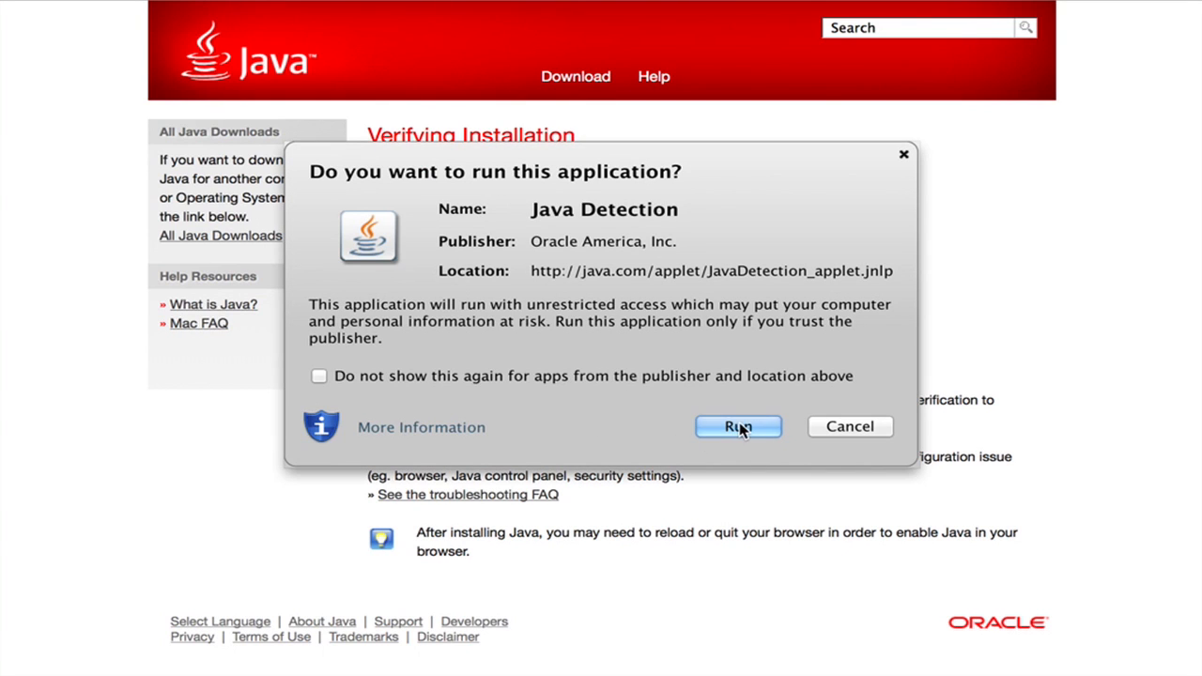
click(737, 427)
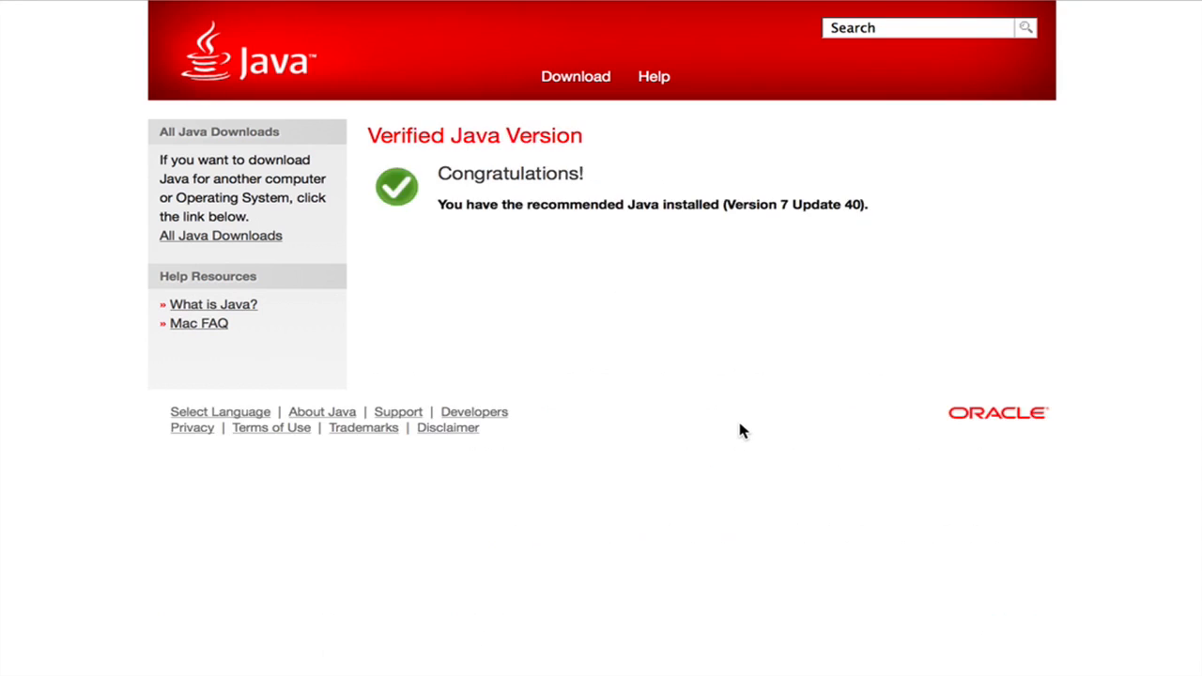
mouse_move(827, 161)
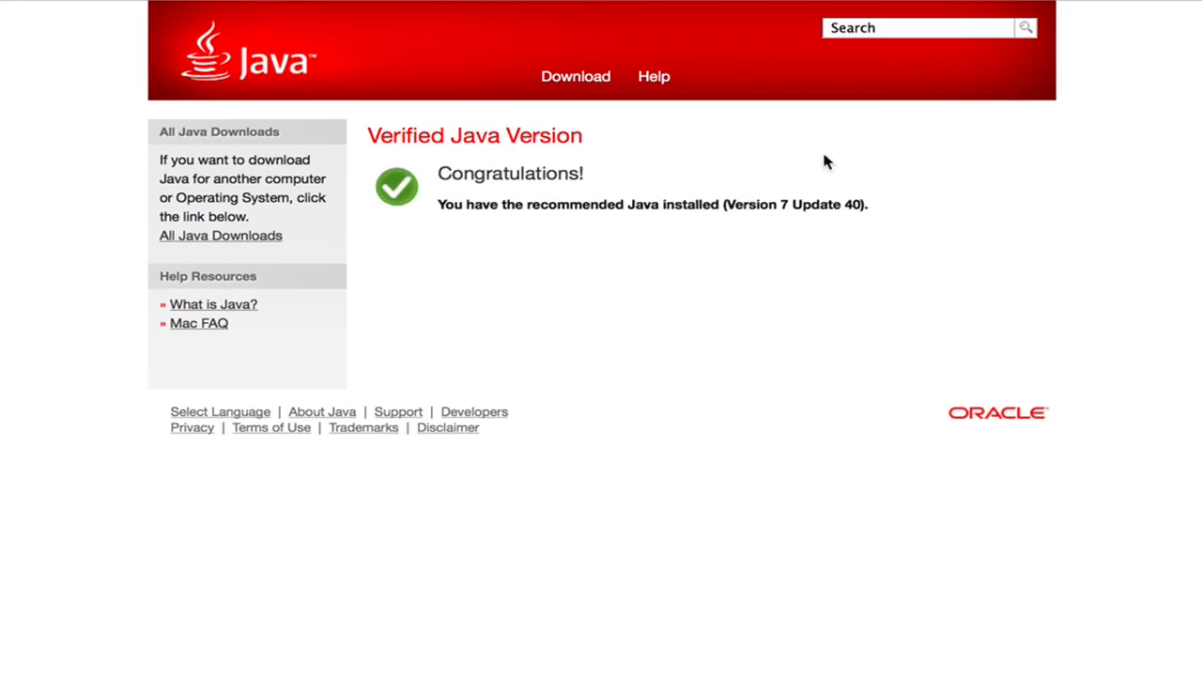
mouse_move(927, 388)
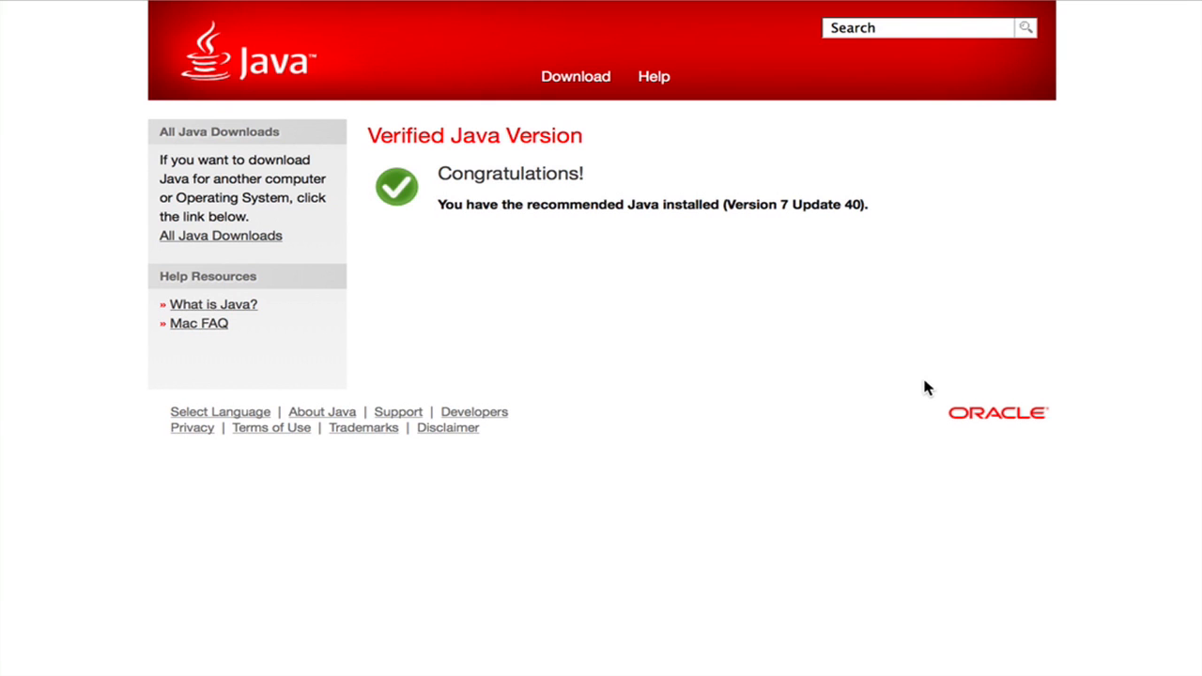